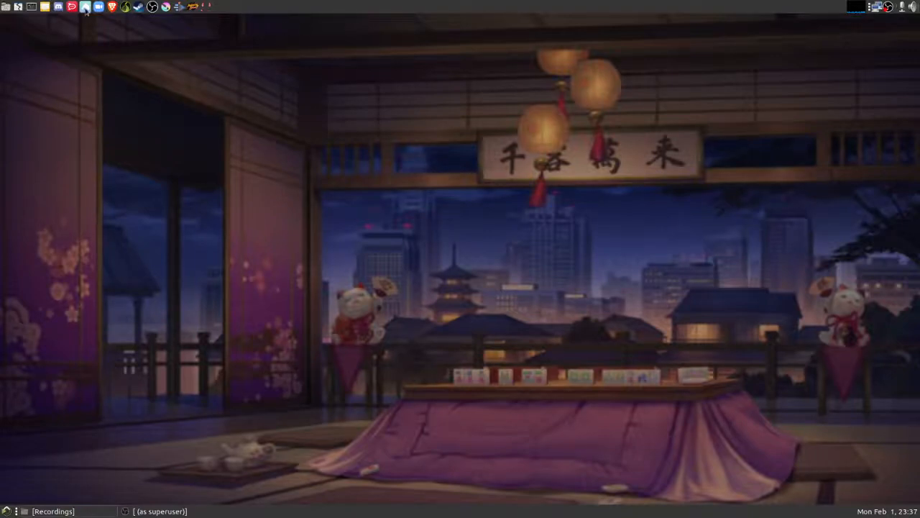
mouse_move(85, 6)
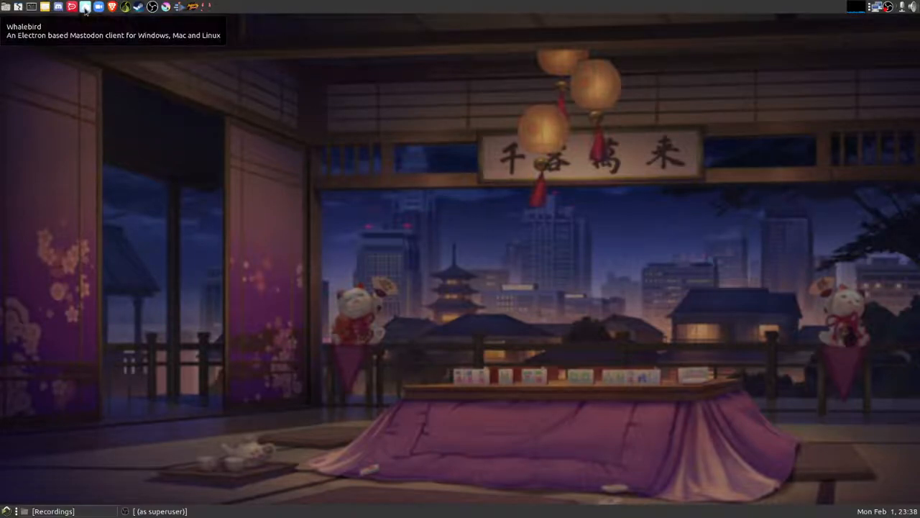